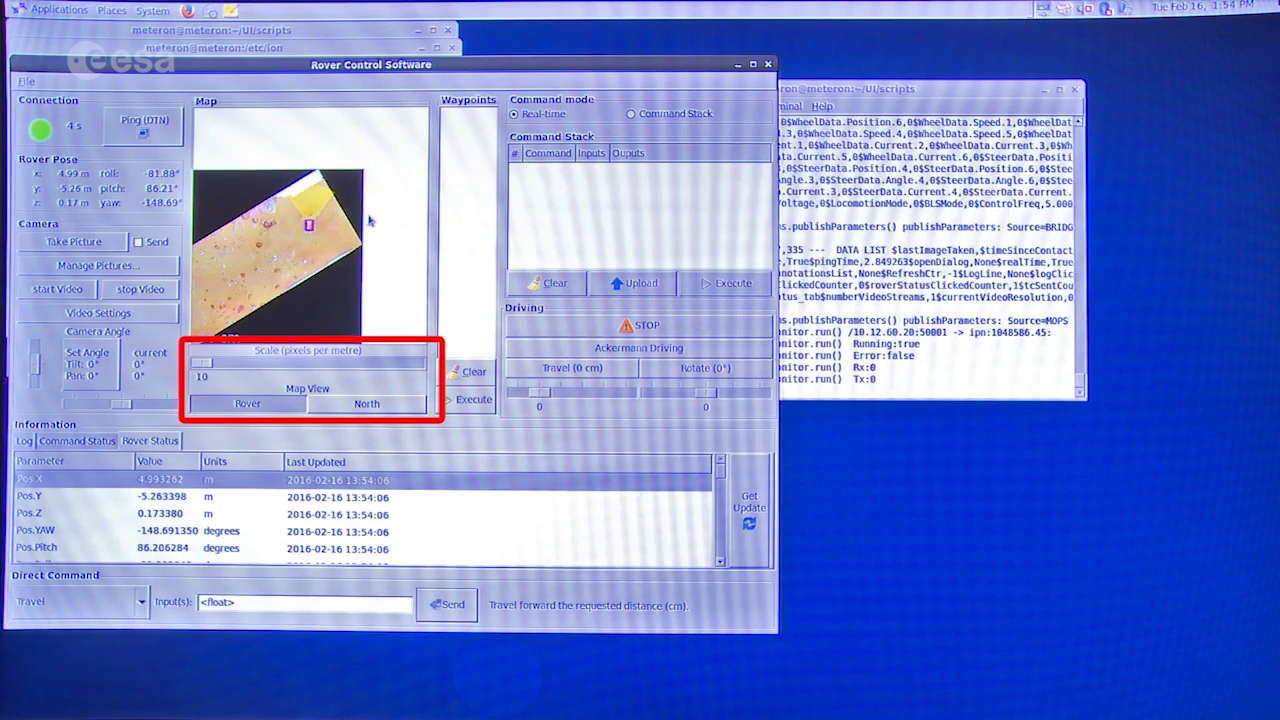
mouse_move(315, 267)
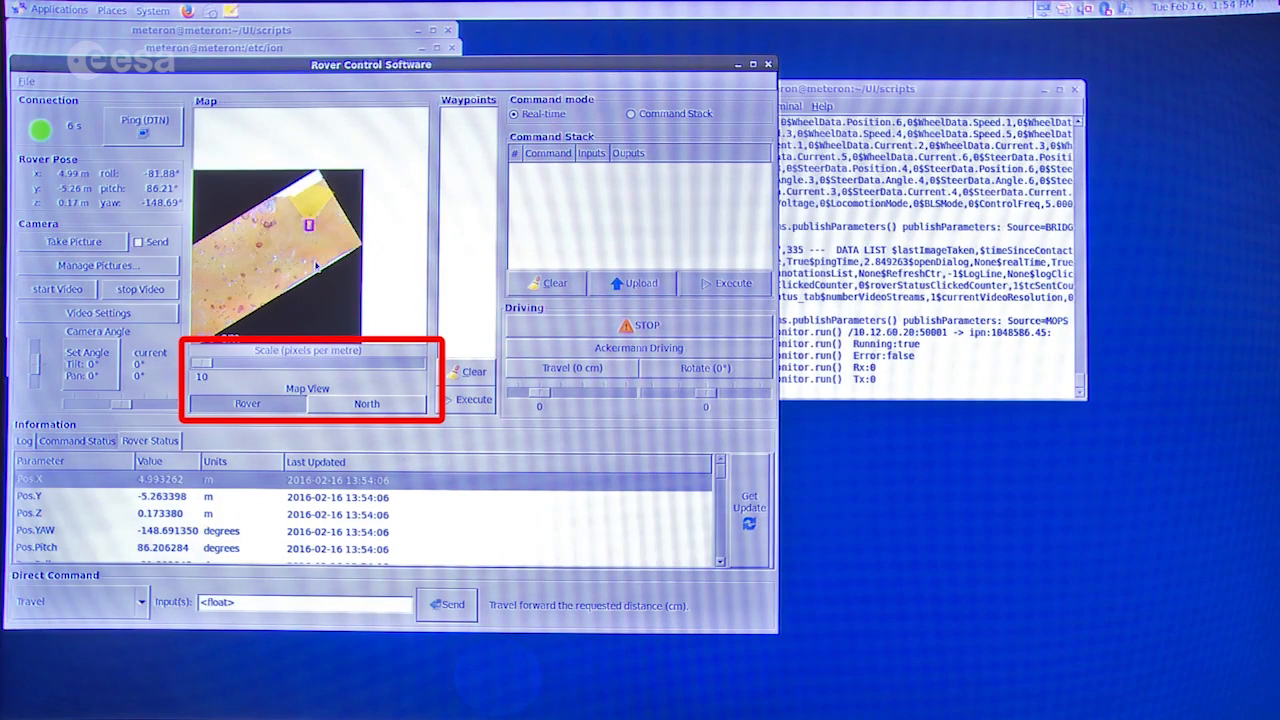
Switch the map to the north-up view and right-click the map for the Set Waypoint / Set marker menu
left_click(366, 403)
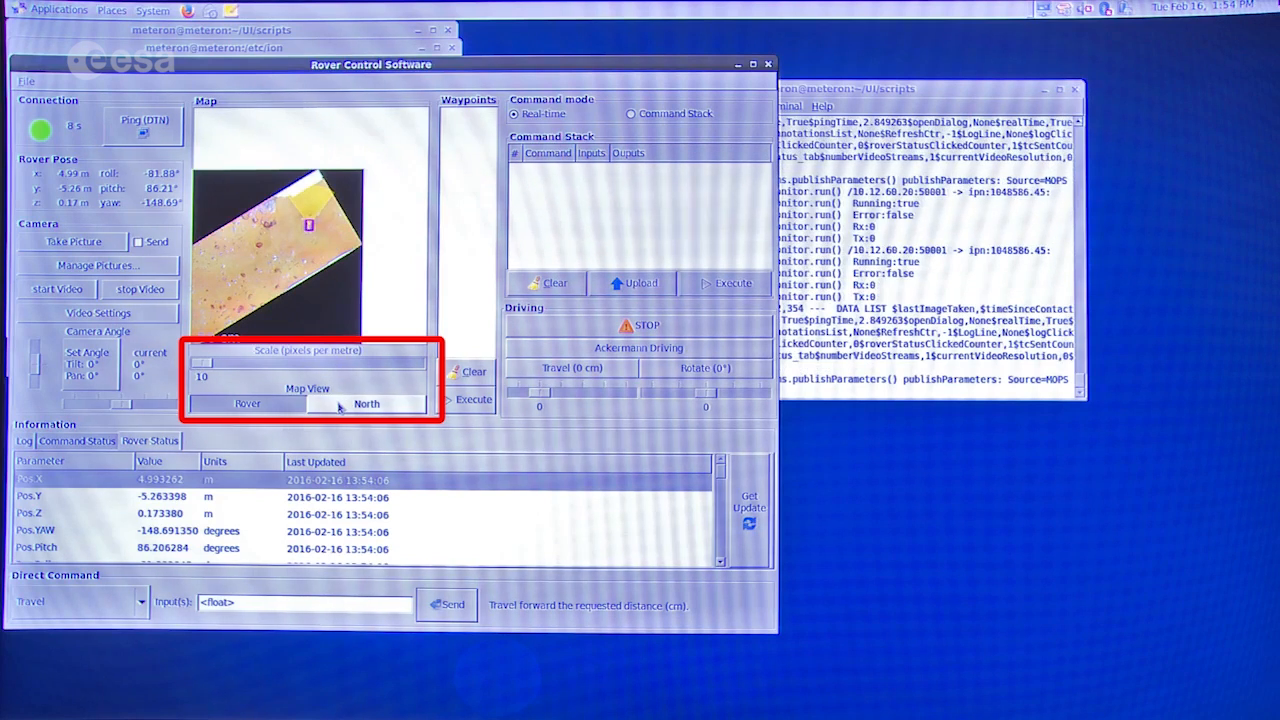
right_click(392, 223)
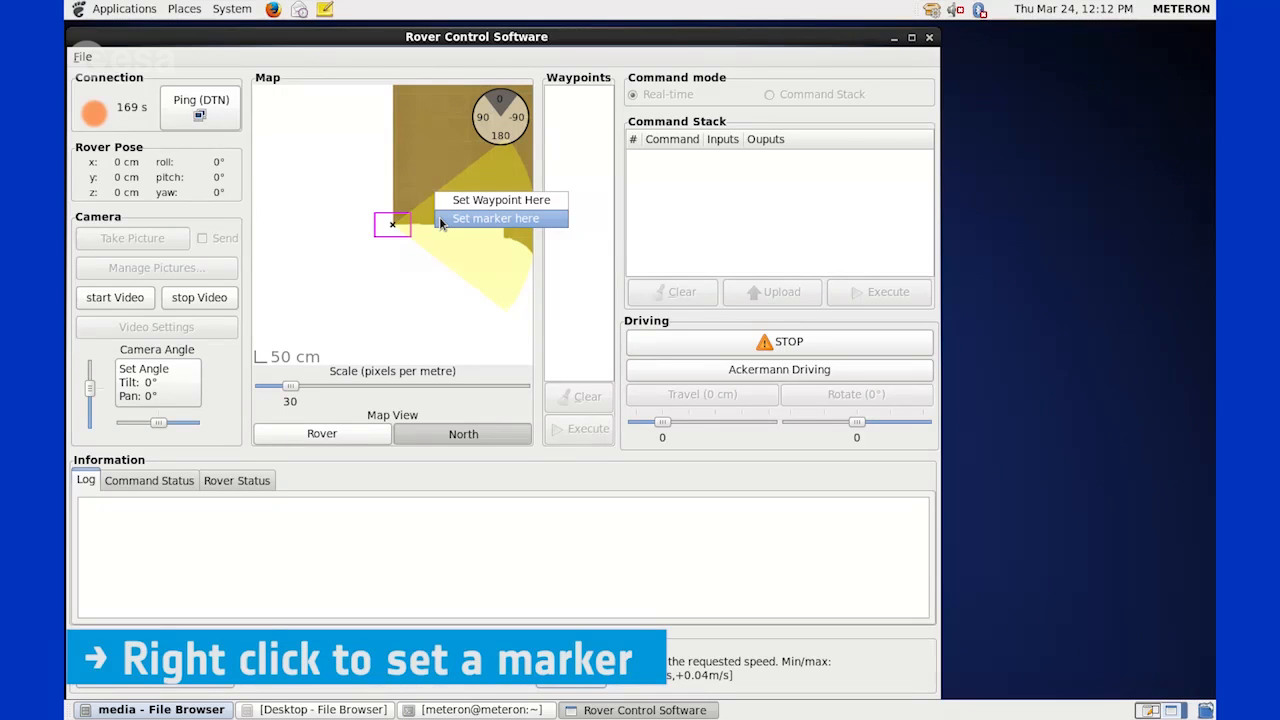
Show the Command Status log: five camera-angle commands, four executed and one failed
left_click(496, 218)
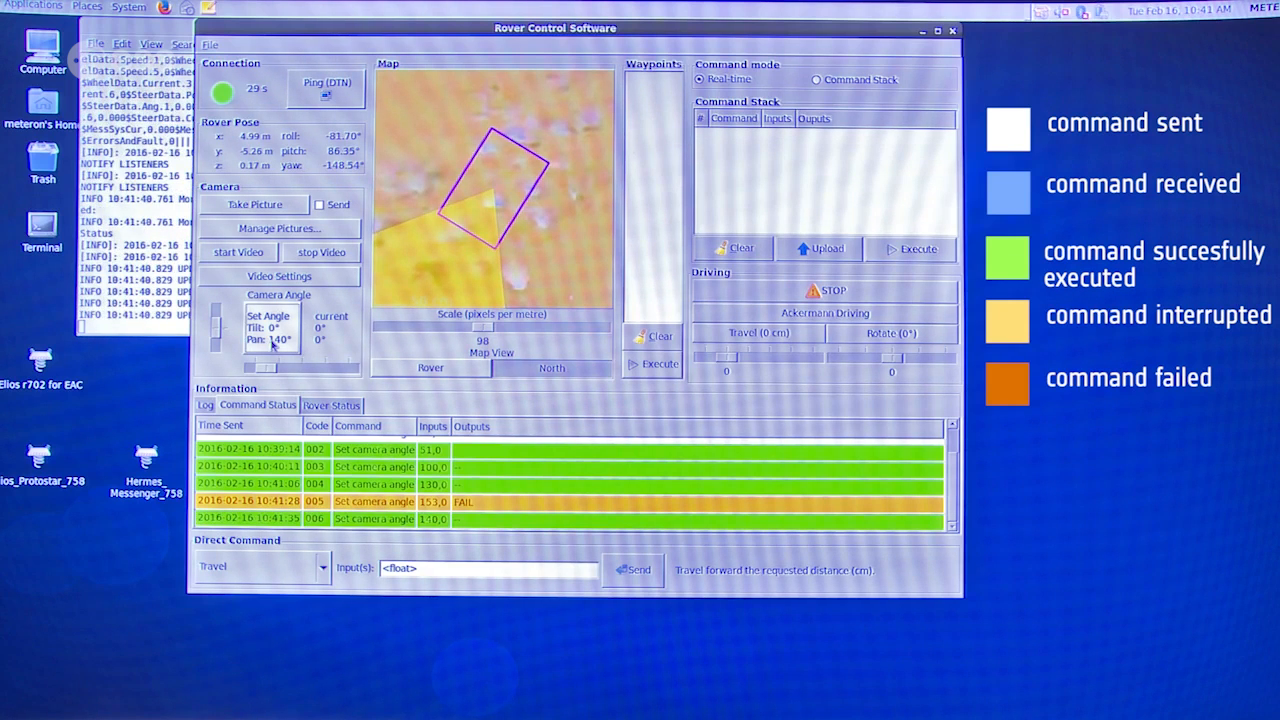
Open the Ackermann Driving window for a Switch lamp direct command with inputs 0,1
left_click(331, 405)
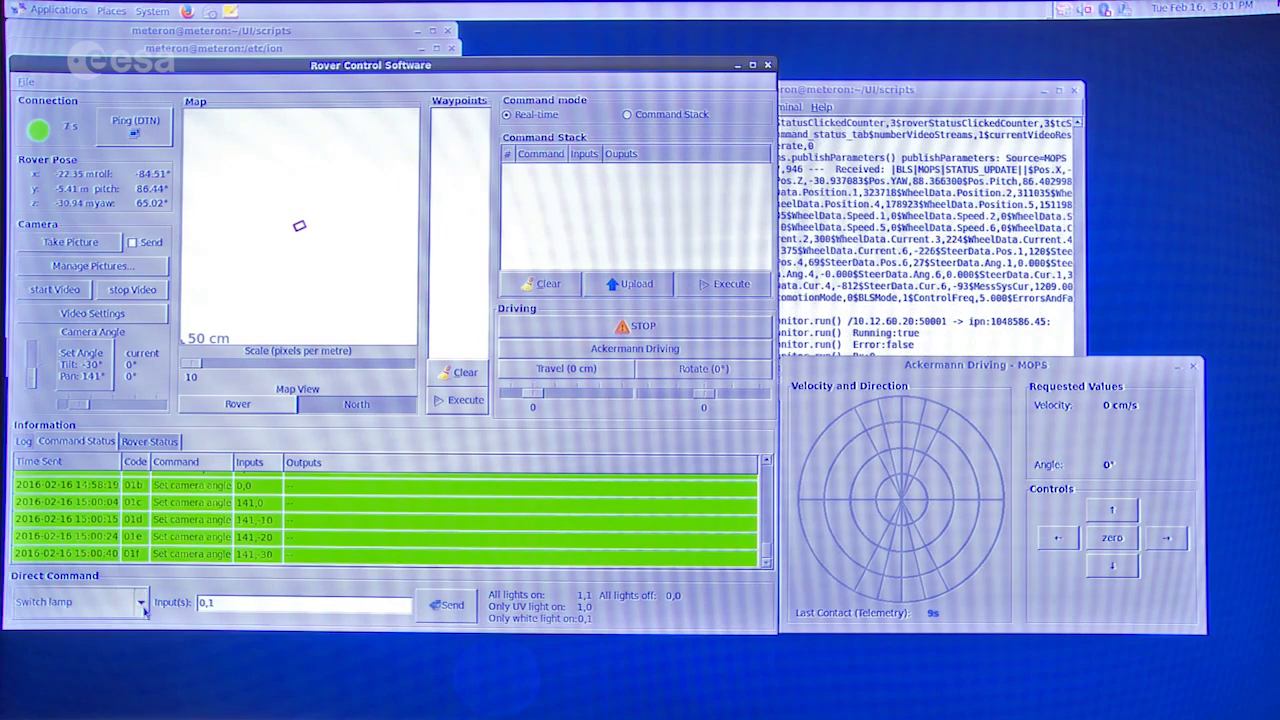
Send an Ackermann forward drive command from the Ackermann Driving - MOPS window
left_click(143, 601)
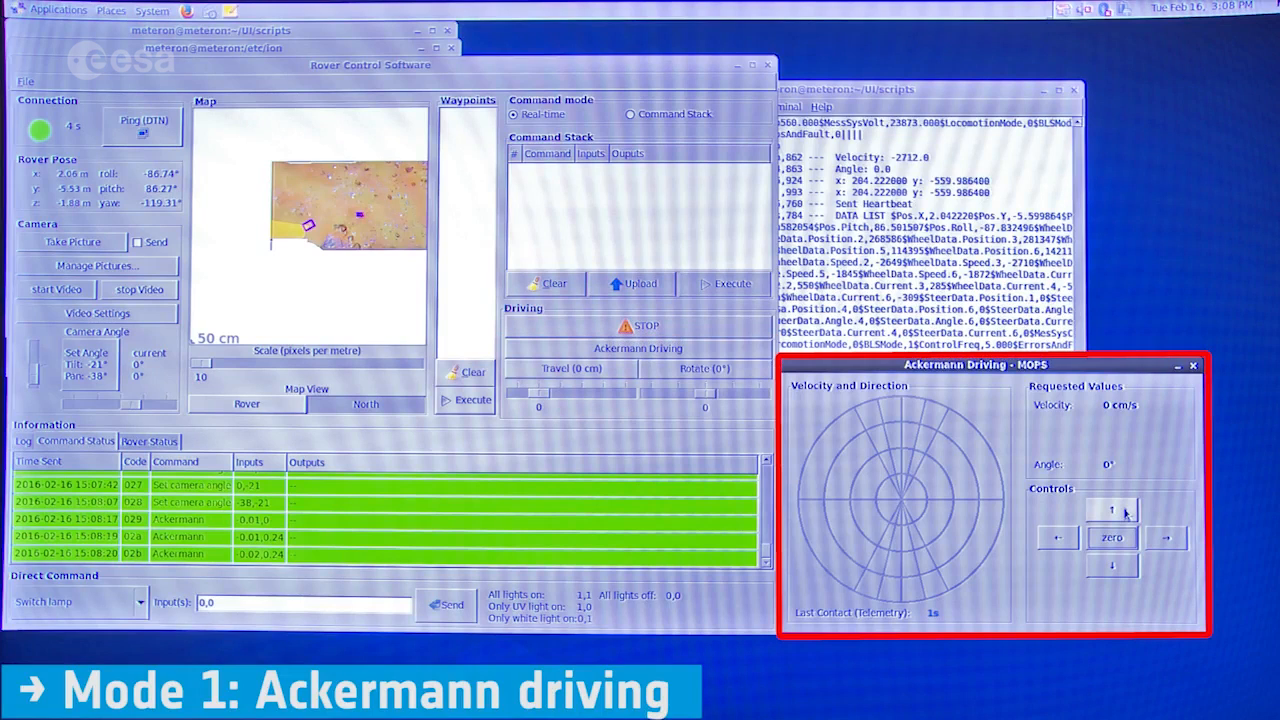
left_click(1112, 510)
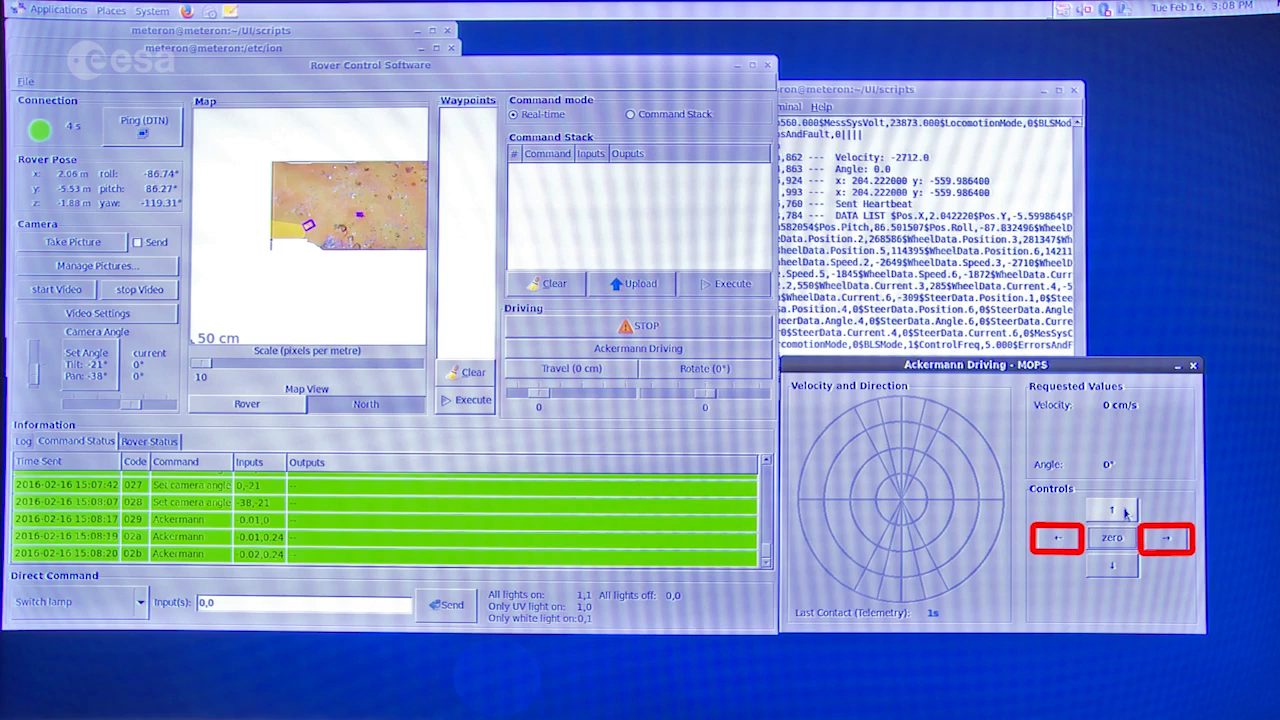
left_click(1111, 537)
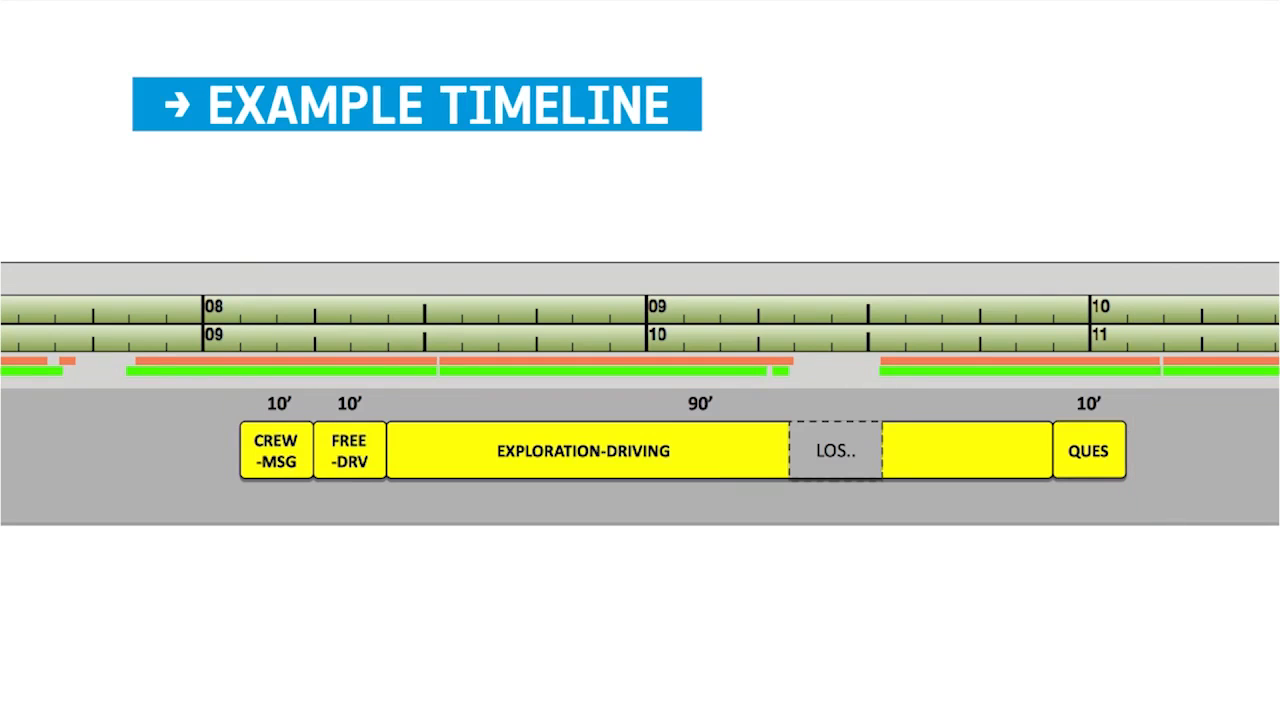
Reveal the LOS note below the timeline and highlight the FREE-DRV and QUES blocks
left_click(276, 451)
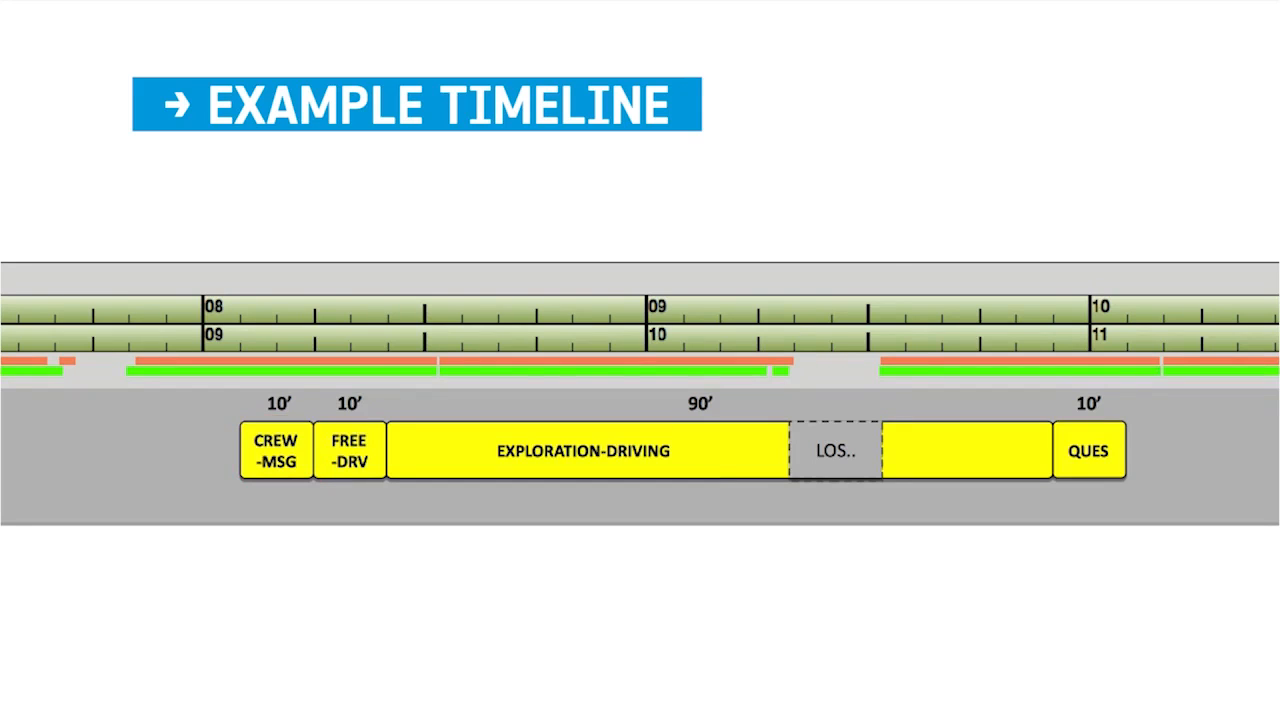
left_click(349, 450)
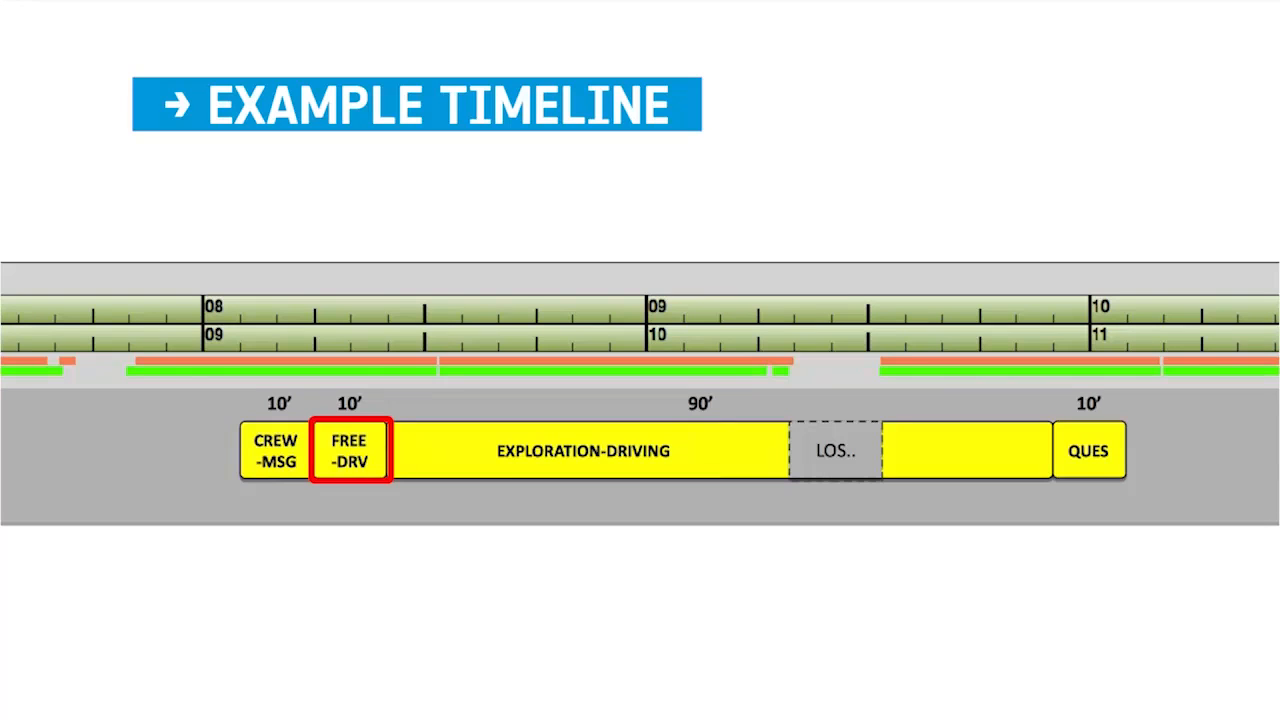
left_click(348, 450)
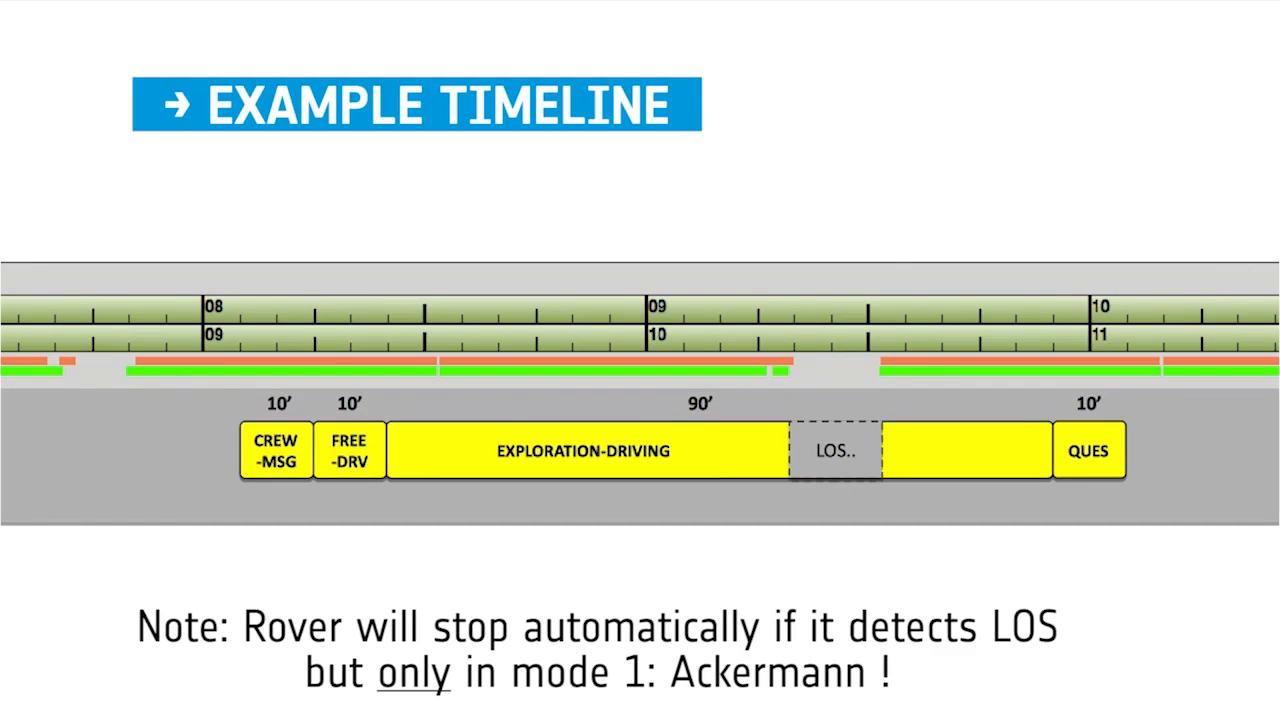
left_click(1088, 450)
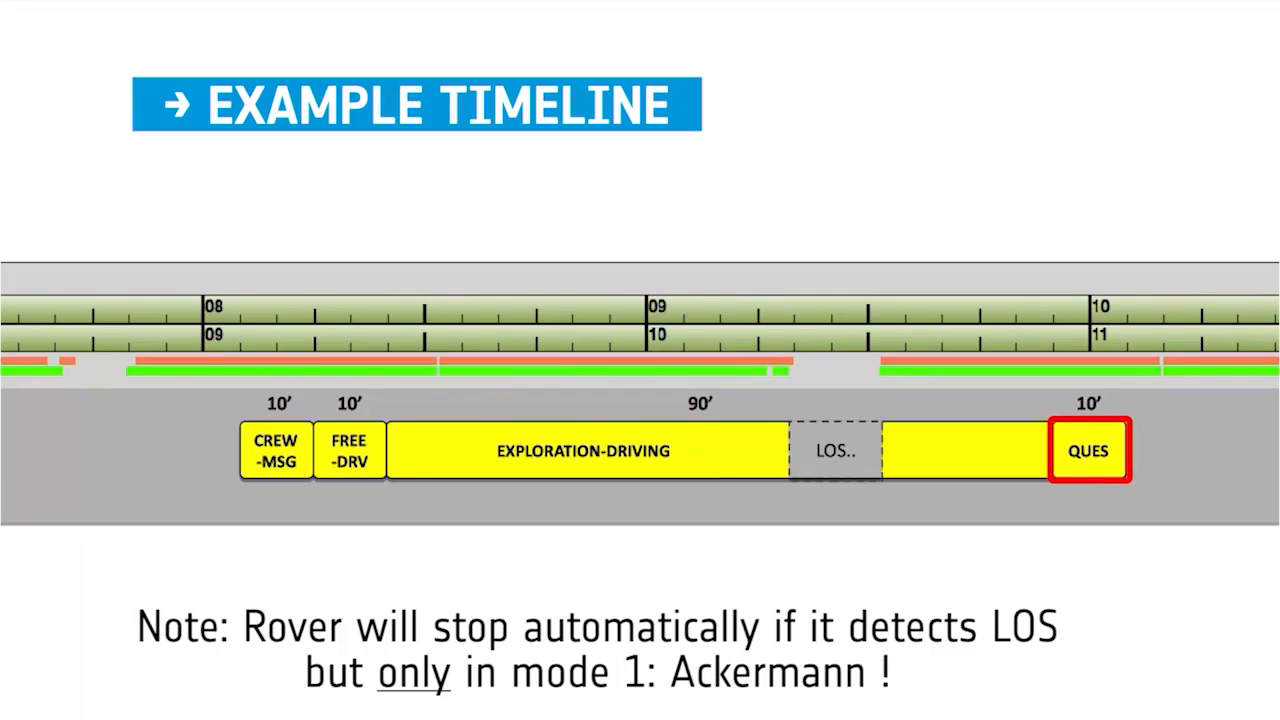